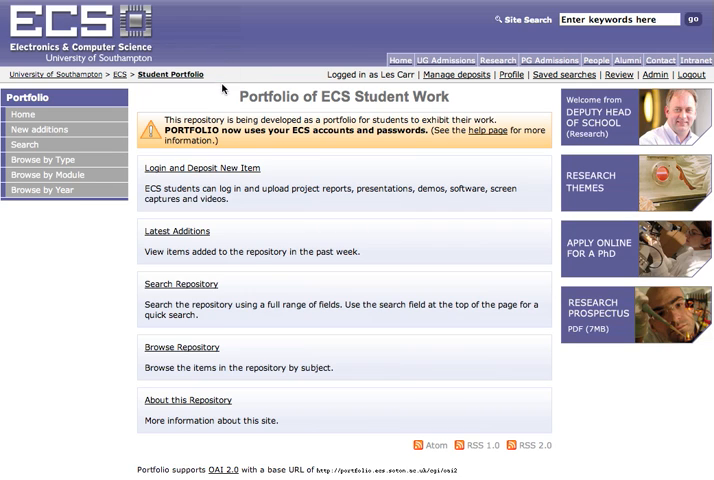
pyautogui.moveTo(306, 110)
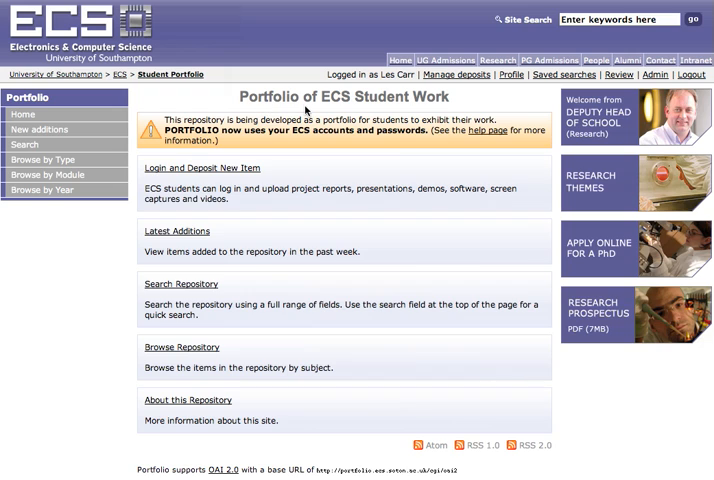
pyautogui.moveTo(453, 102)
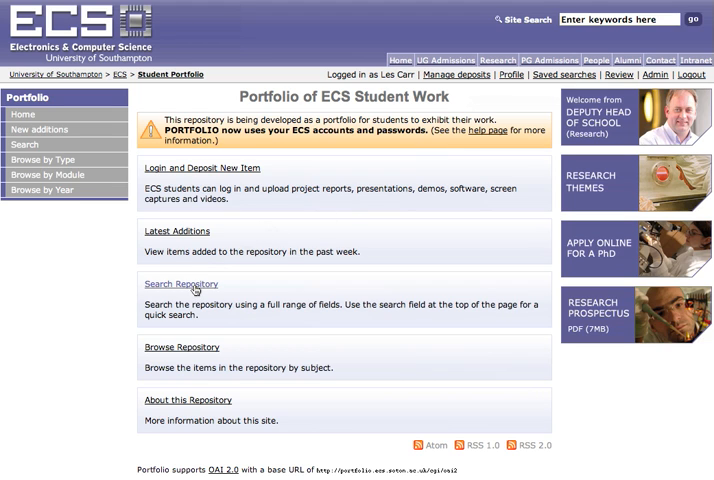
# - Open the advanced search form and tick IRP Report under Item Type
pyautogui.click(180, 284)
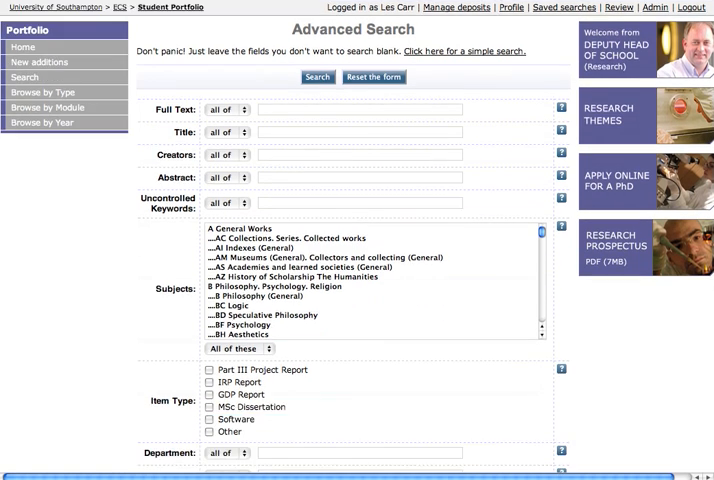
pyautogui.scroll(-3)
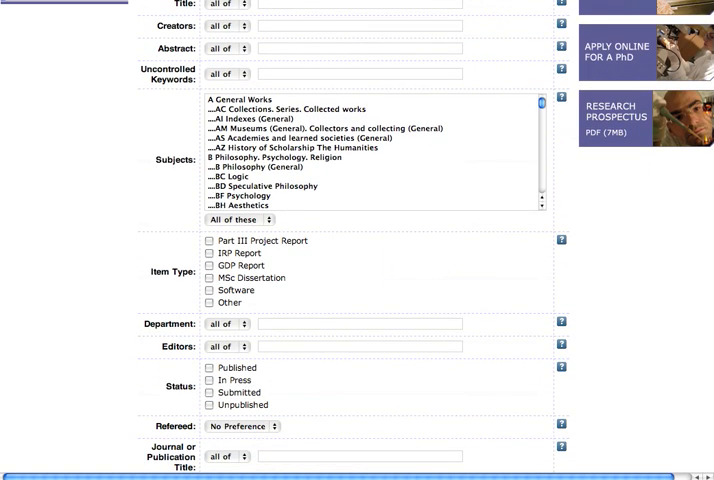
pyautogui.scroll(-3)
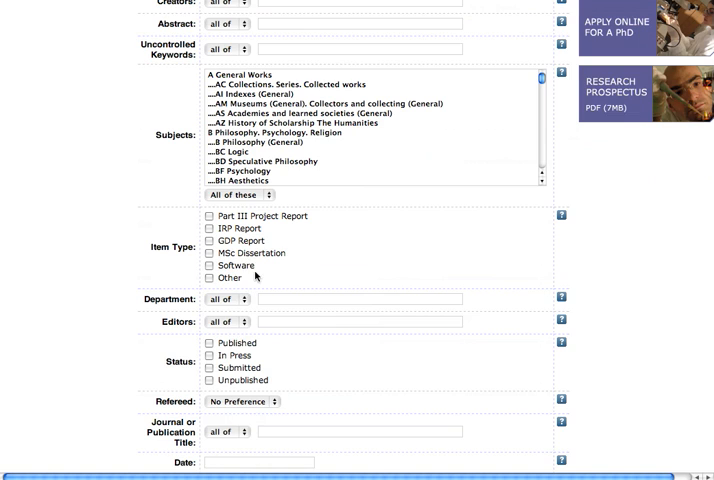
pyautogui.click(202, 228)
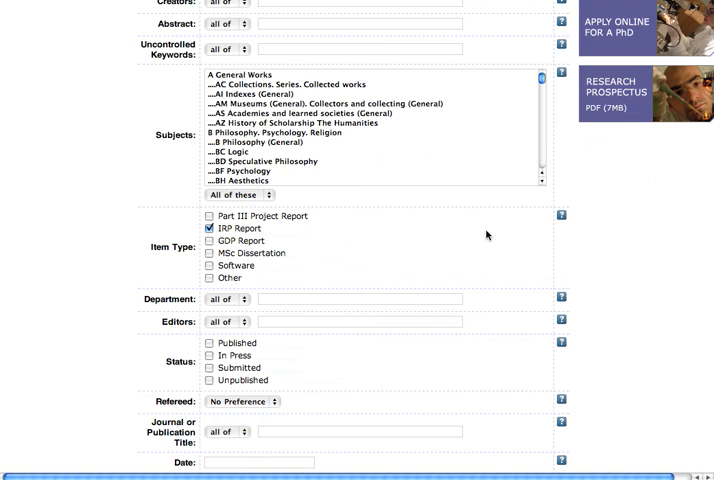
pyautogui.scroll(-3)
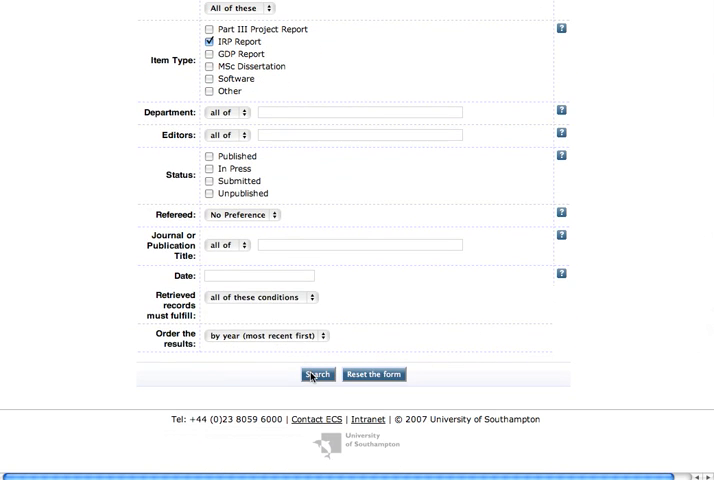
# - Run the advanced search, returning 7 IRP Report items
pyautogui.click(316, 374)
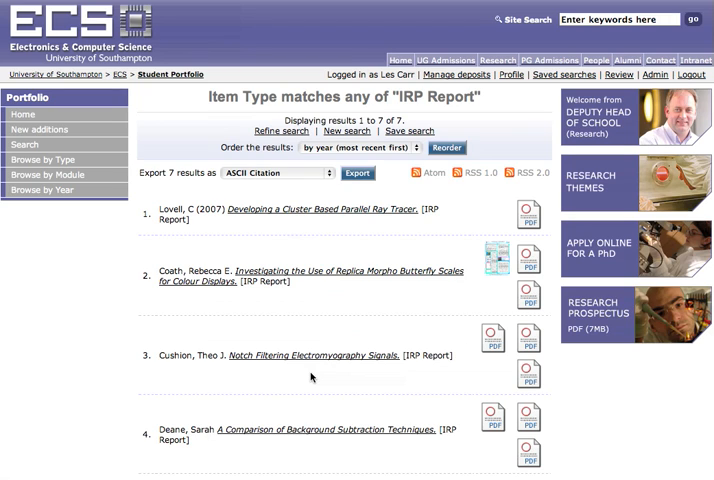
pyautogui.moveTo(416, 376)
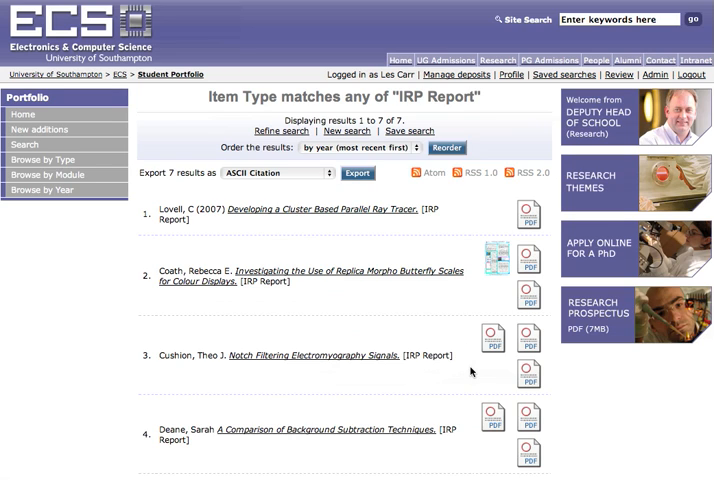
pyautogui.moveTo(357, 287)
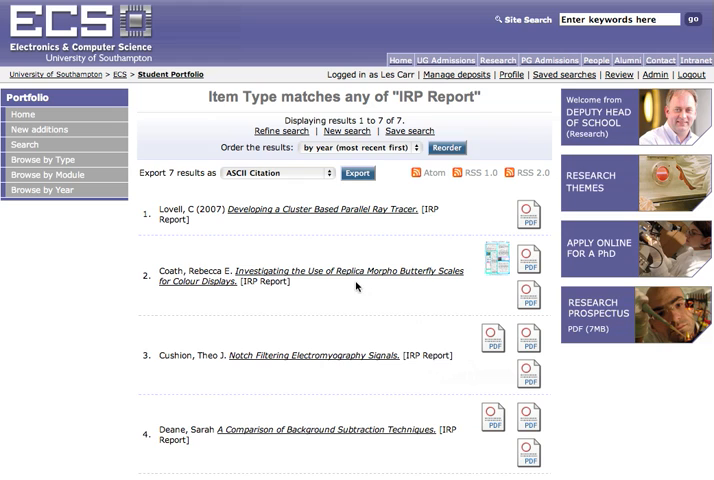
# - Export the 7 IRP Report results in Zip Flat format
pyautogui.click(285, 173)
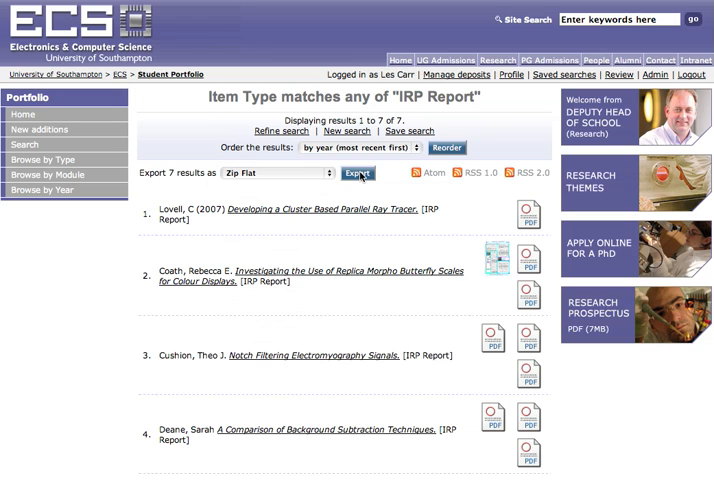
pyautogui.click(356, 173)
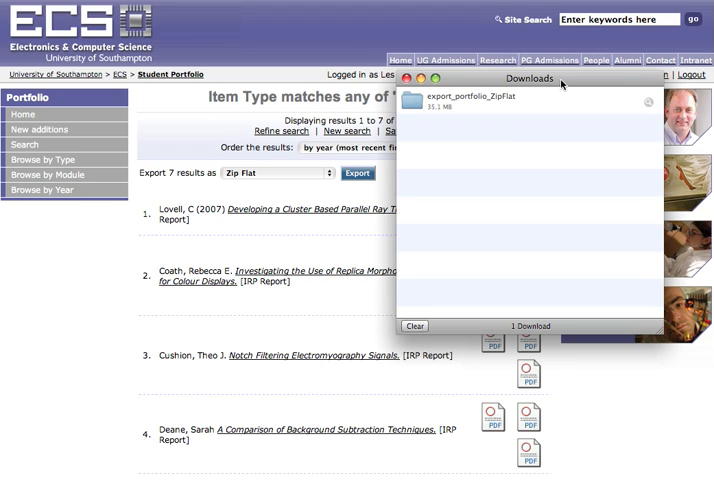
pyautogui.moveTo(529, 98)
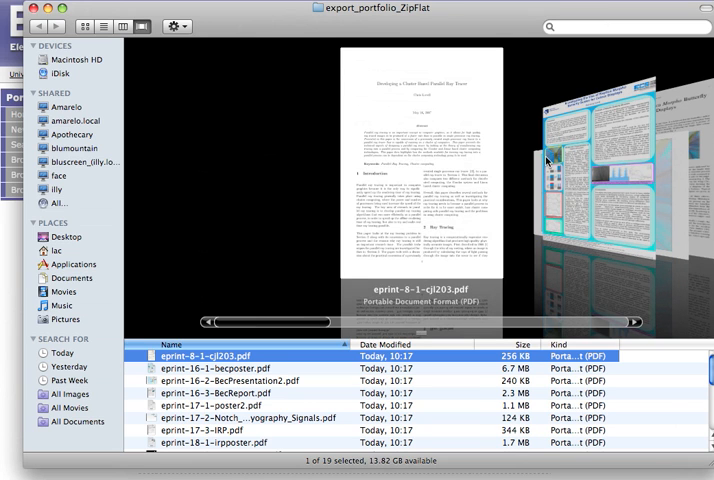
# - Flip through the exported PDF previews in Cover Flow to the IRP papers
pyautogui.click(216, 368)
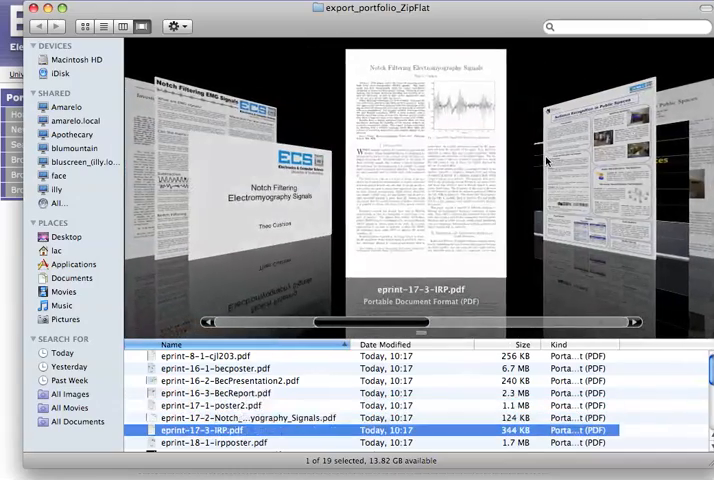
pyautogui.click(210, 442)
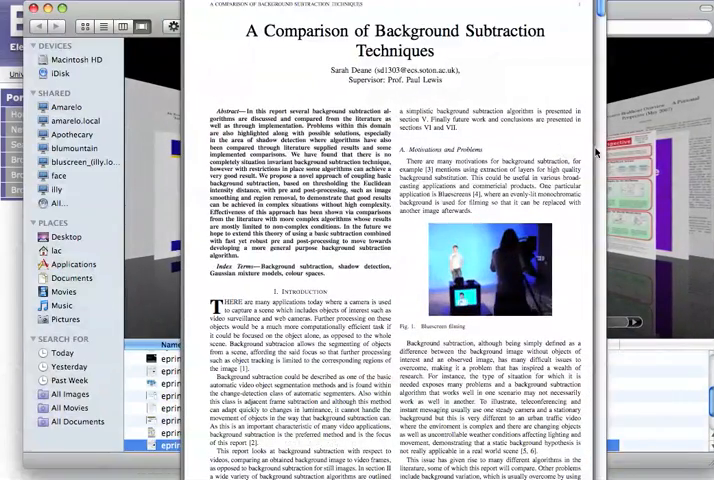
# - Scroll the Background Subtraction paper to its colour space algorithms page
pyautogui.scroll(-3)
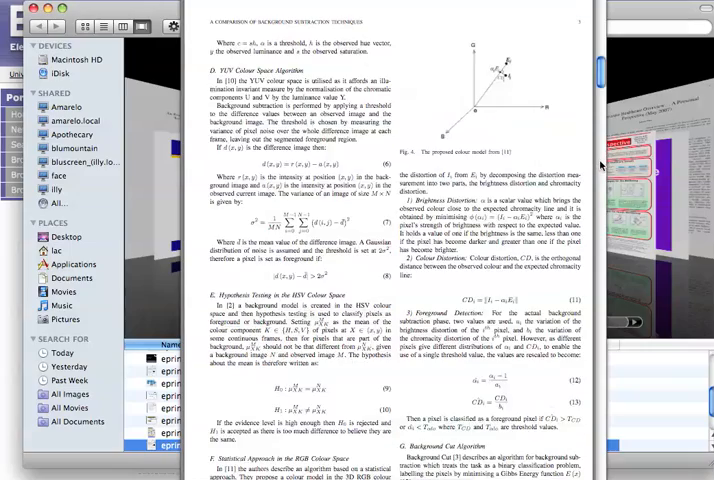